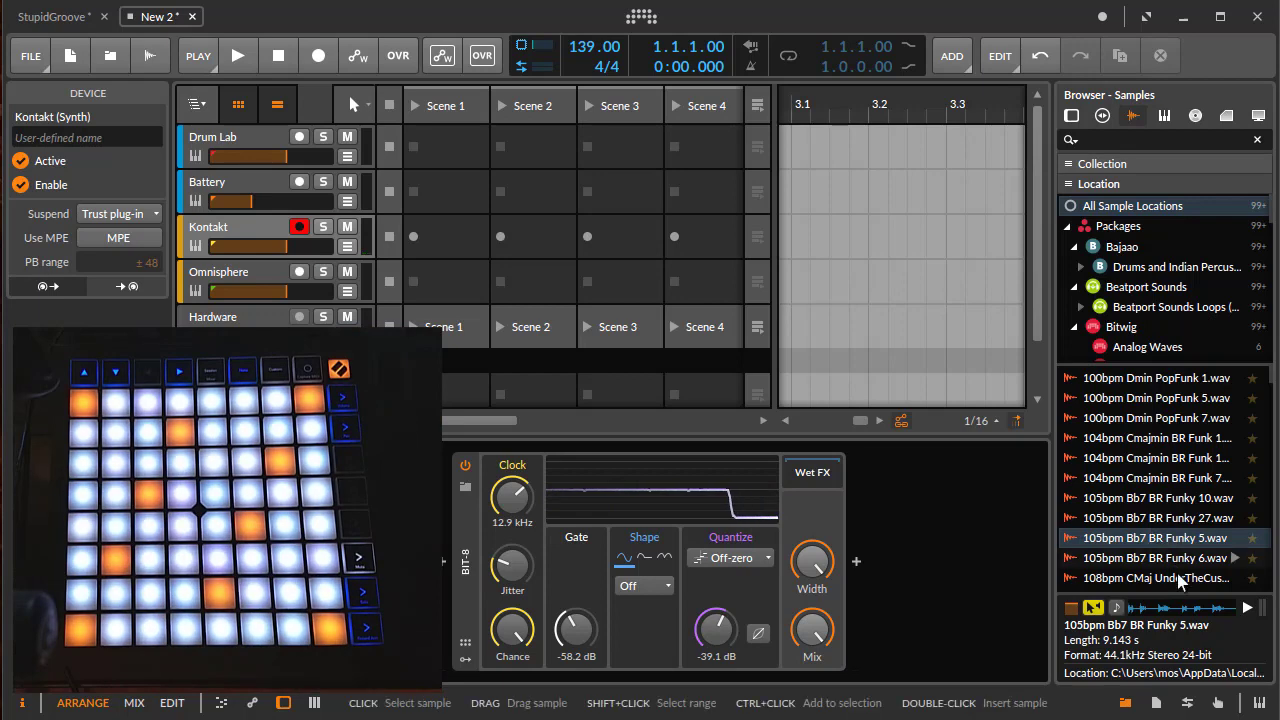
Switch the right-hand panel from the sample browser to Studio I/O.
{"action": "left_click", "coordinate": [1188, 702]}
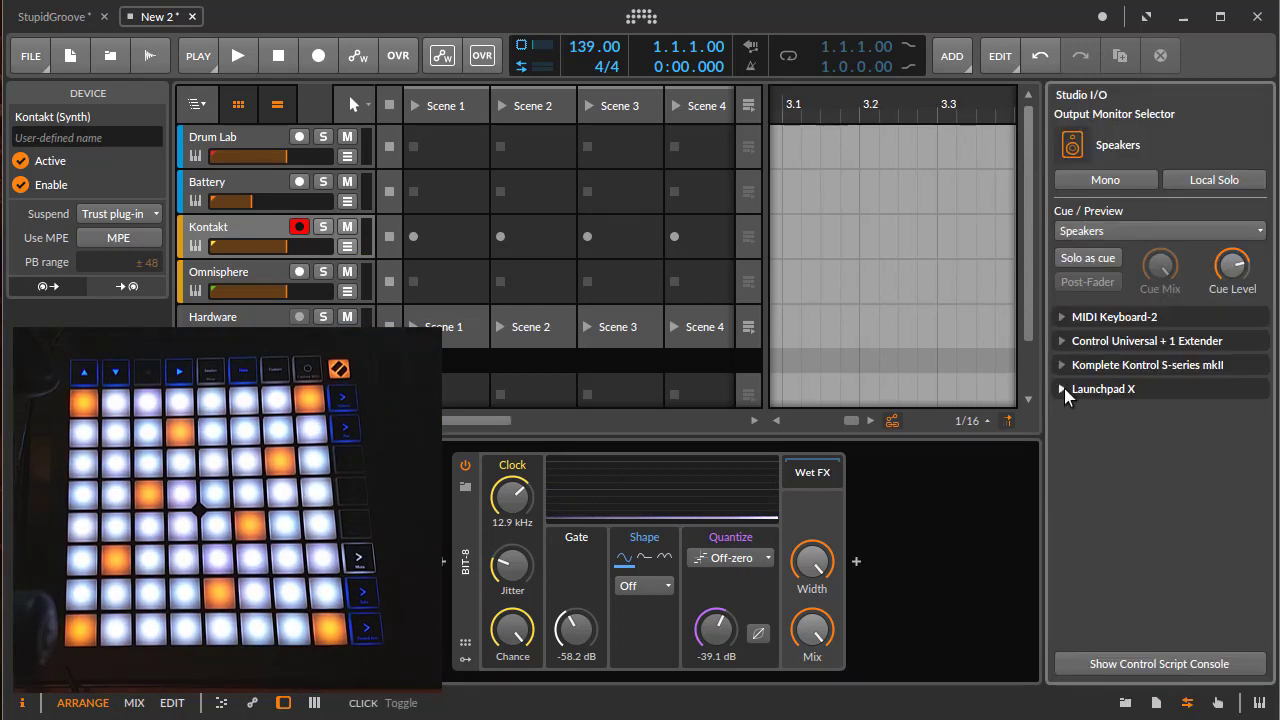
Expand the Launchpad X settings and set Note Repeat octave to 3.
{"action": "left_click", "coordinate": [1062, 388]}
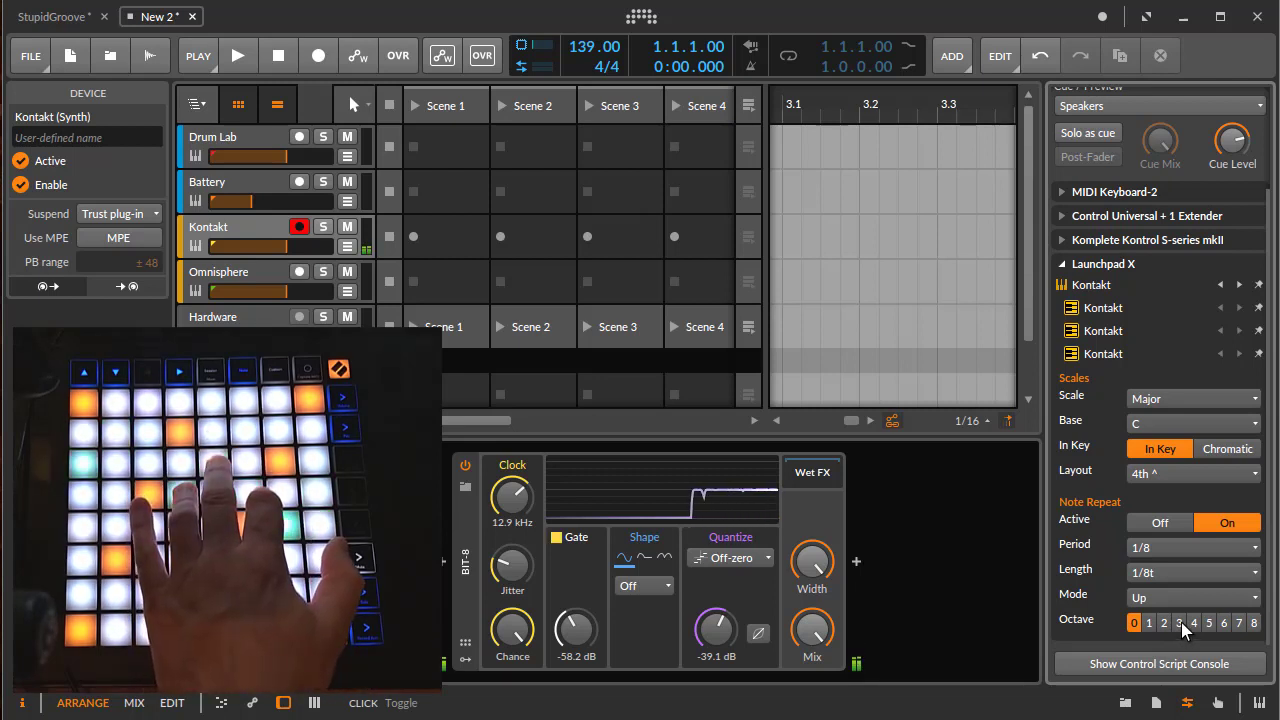
{"action": "left_click", "coordinate": [1178, 624]}
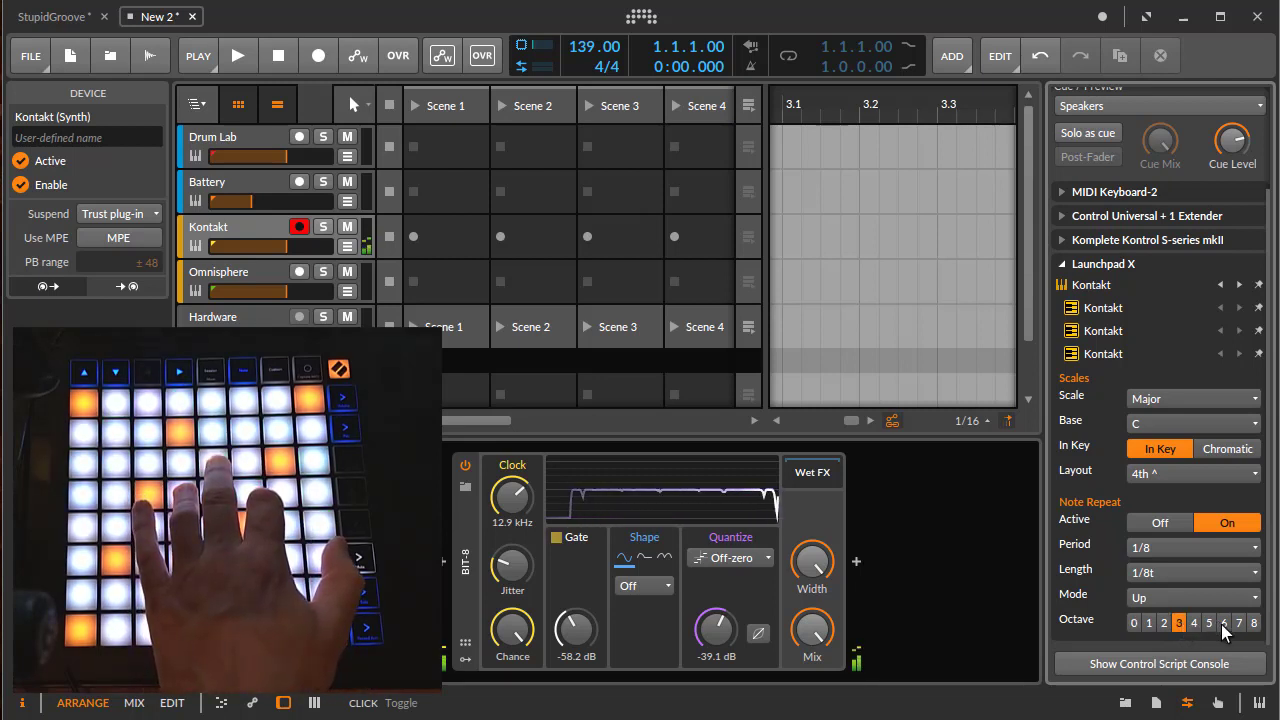
{"action": "left_click", "coordinate": [1190, 596]}
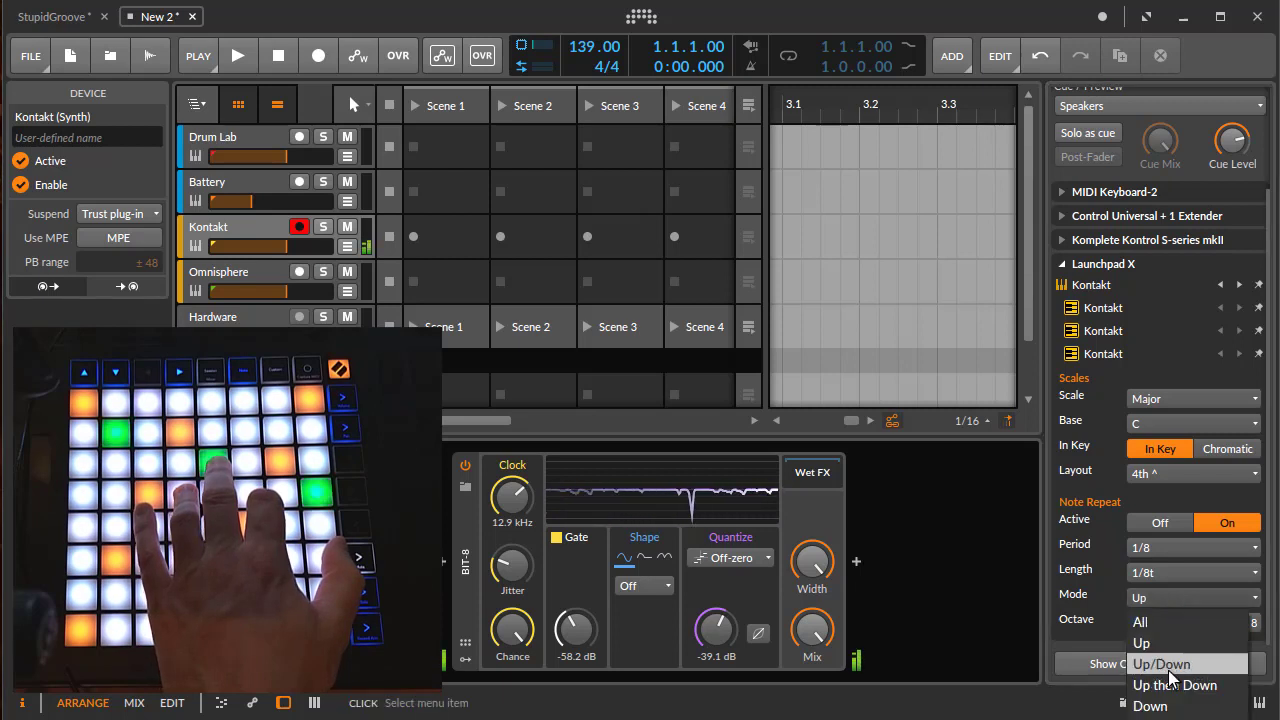
Set the Launchpad X note repeat mode to Up/Down.
{"action": "left_click", "coordinate": [1160, 664]}
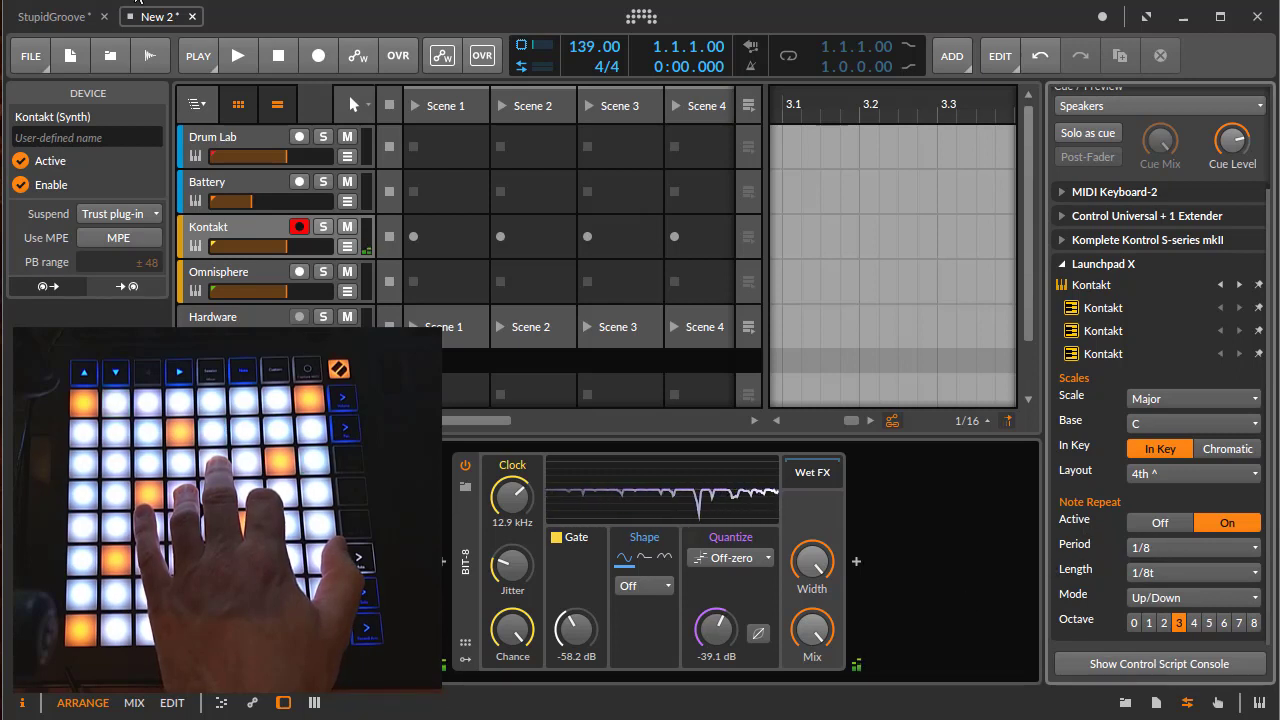
{"action": "mouse_move", "coordinate": [652, 394]}
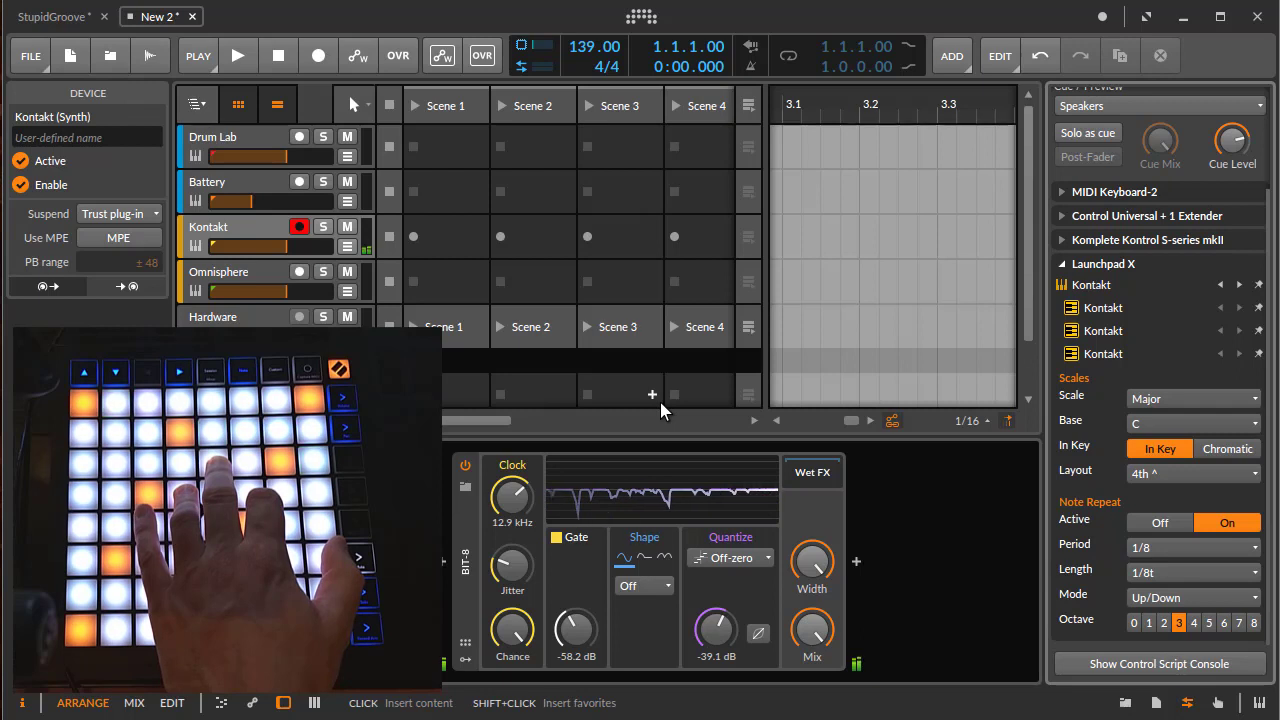
{"action": "mouse_move", "coordinate": [968, 516]}
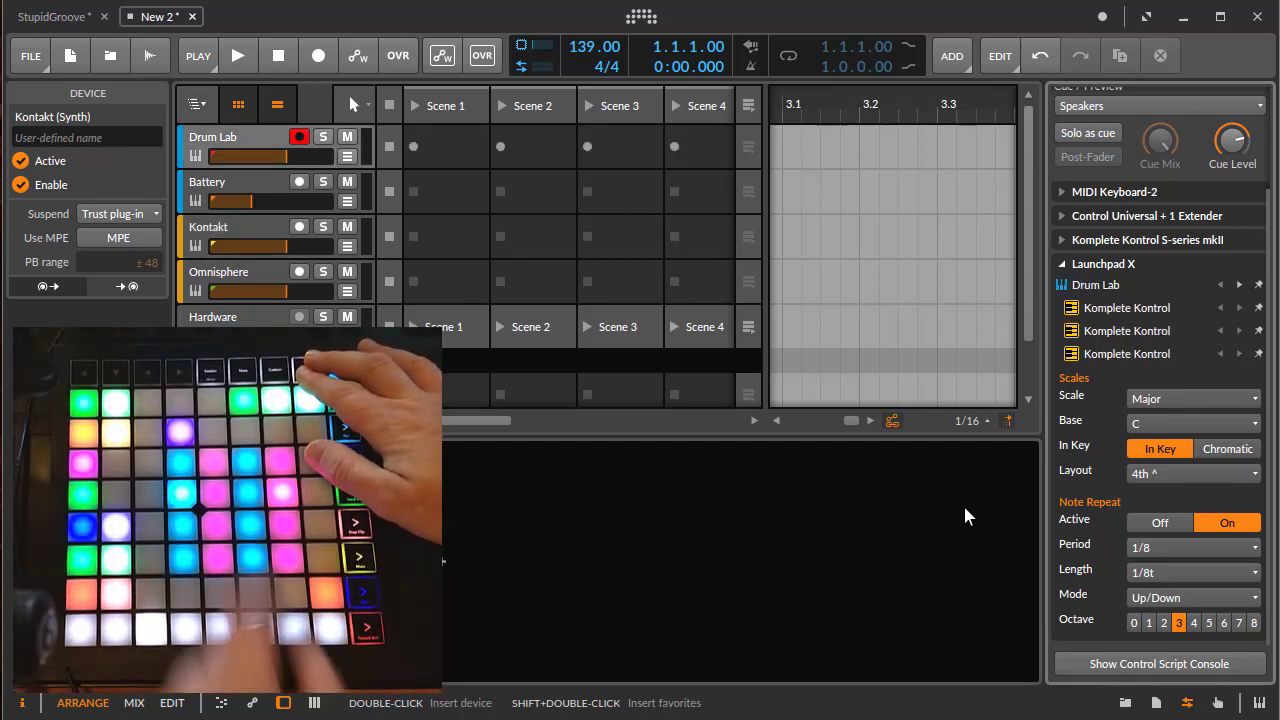
Turn Note Repeat Active off for the Launchpad X targeting Drum Lab.
{"action": "left_click", "coordinate": [1160, 522]}
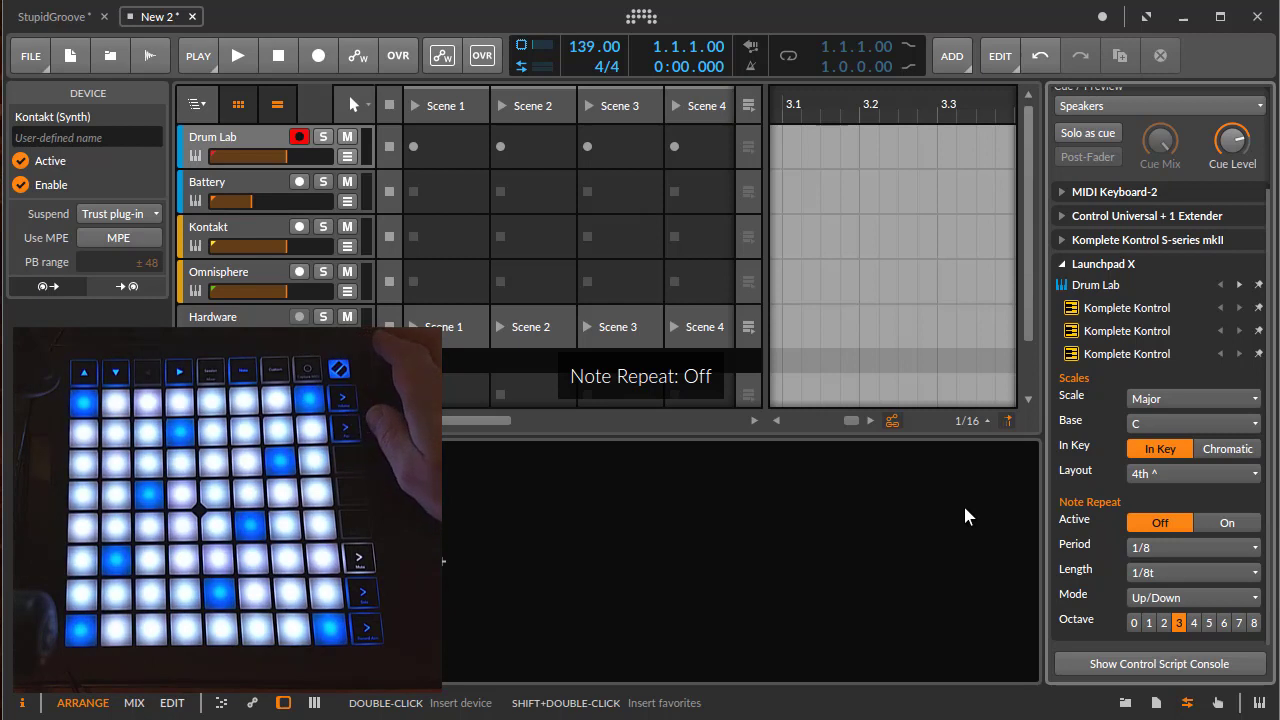